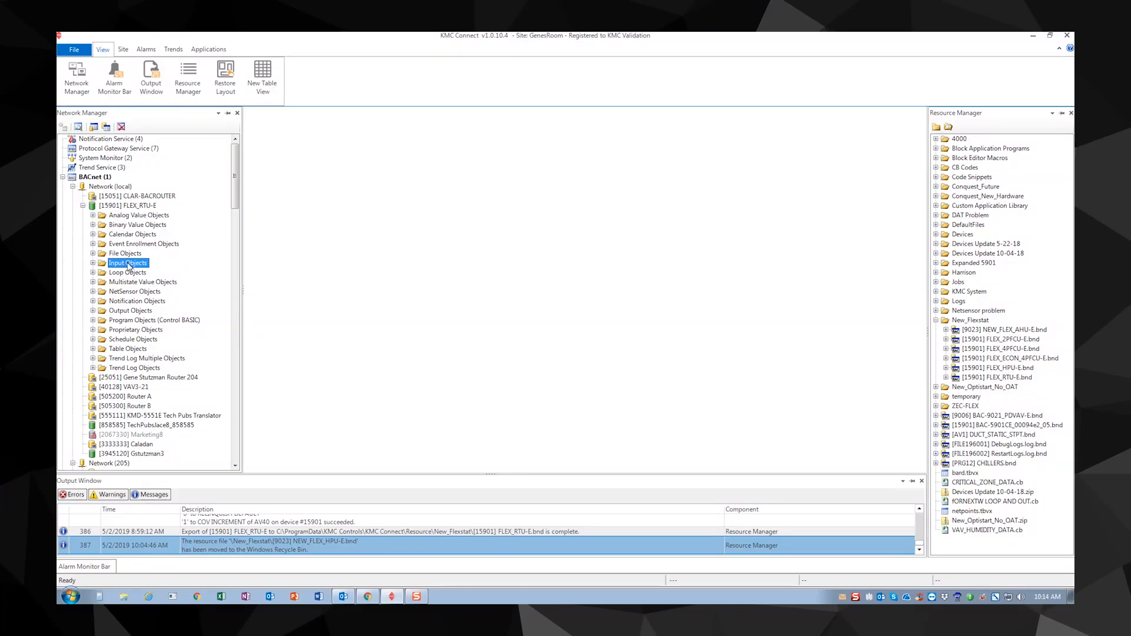
{"action": "mouse_move", "coordinate": [127, 263]}
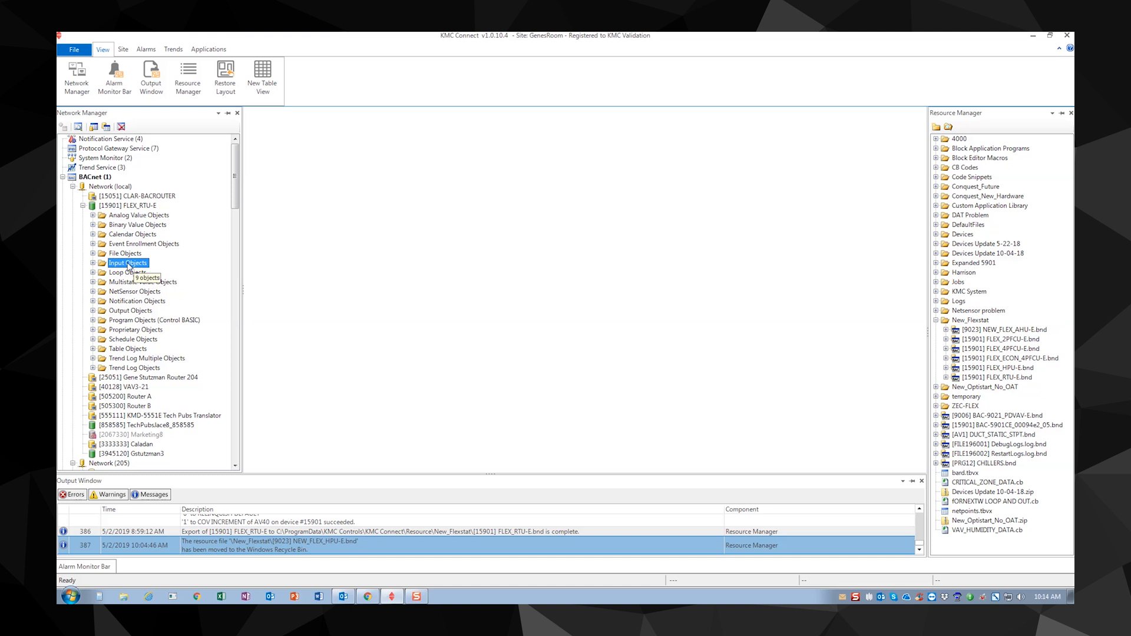
Step: View FLEX_RTU-E's input objects in a table, then start a new empty table view with them expanded
{"action": "right_click", "coordinate": [128, 263]}
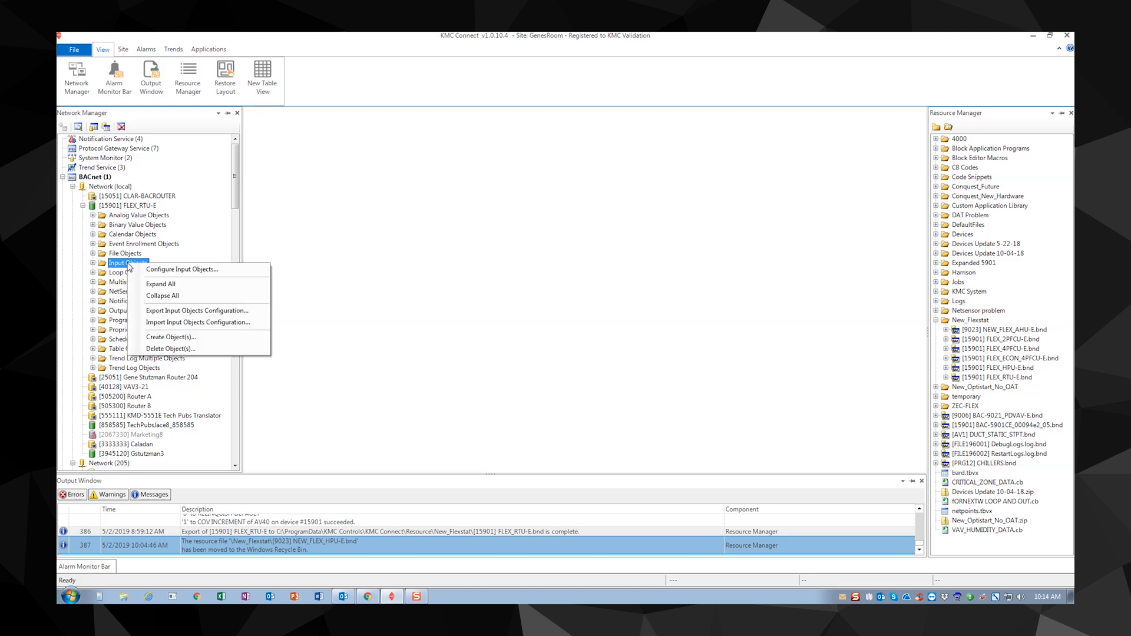
{"action": "mouse_move", "coordinate": [181, 269]}
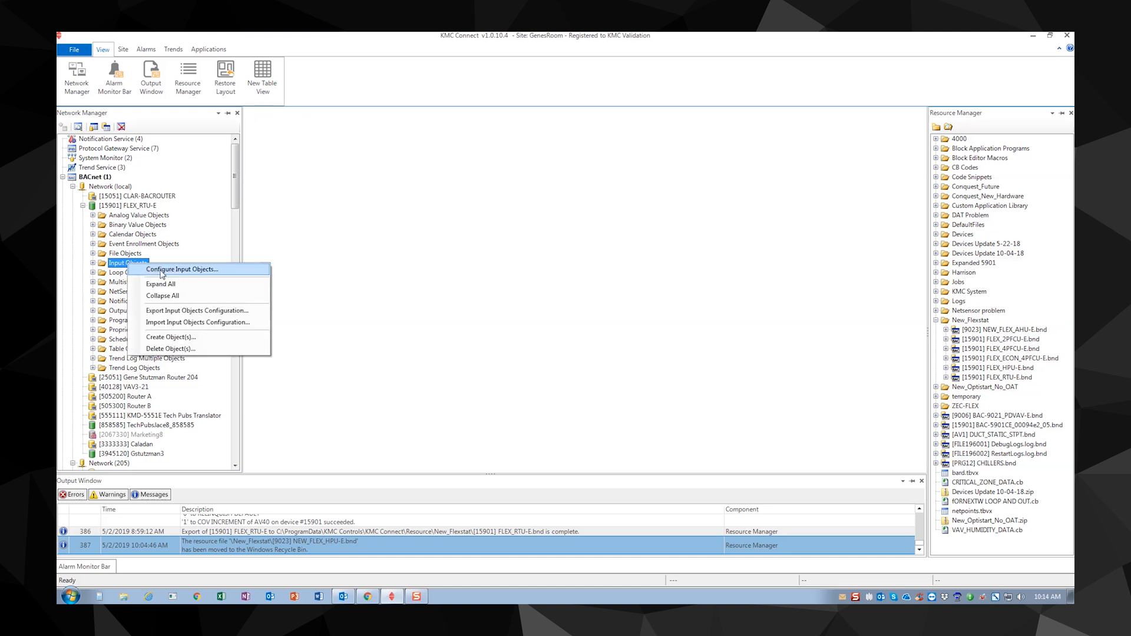
{"action": "left_click", "coordinate": [181, 269]}
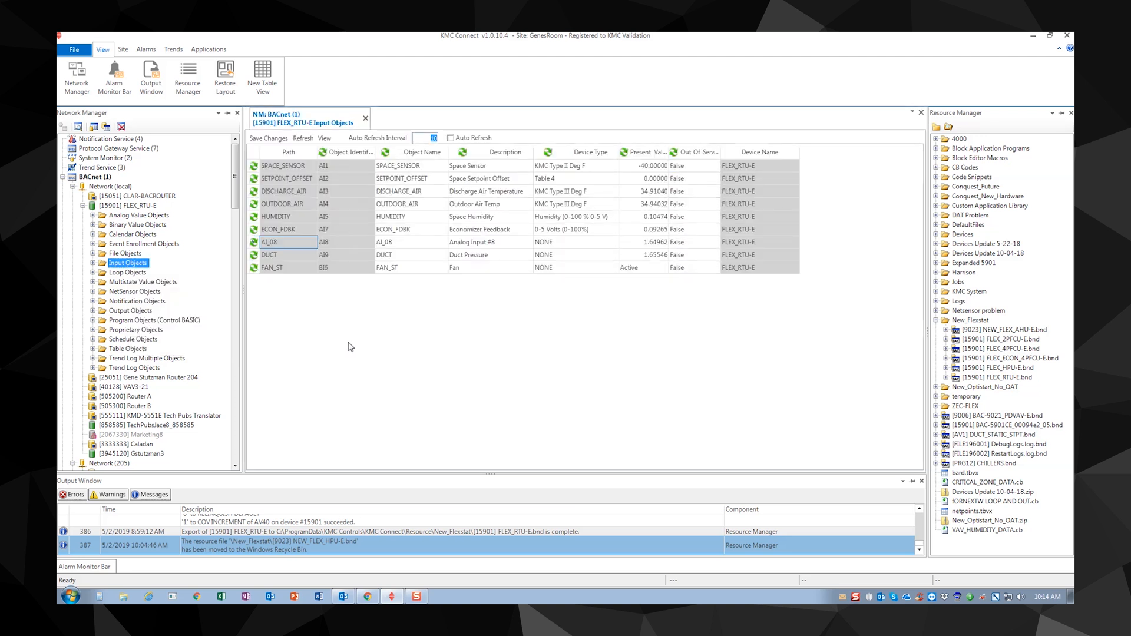
{"action": "left_click", "coordinate": [365, 113]}
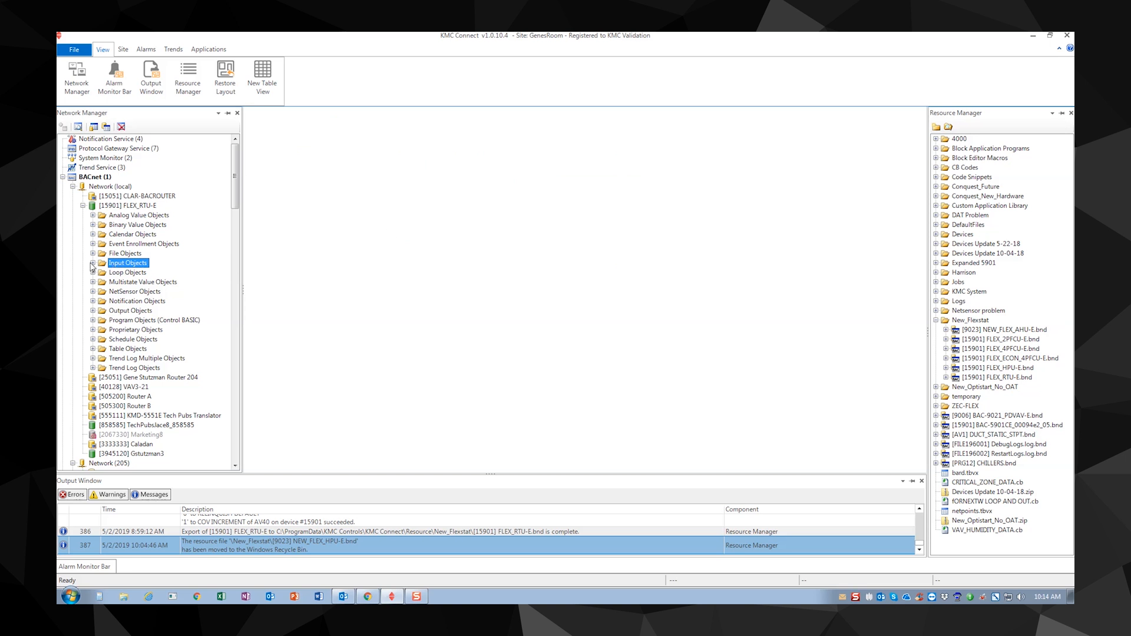
{"action": "left_click", "coordinate": [92, 263]}
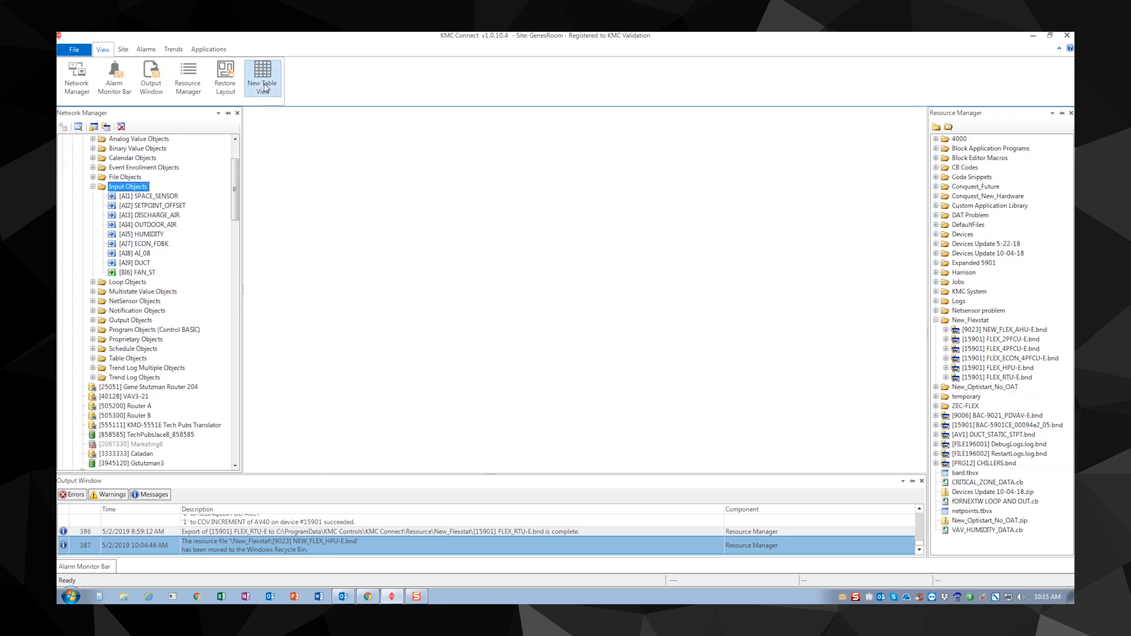
{"action": "left_click", "coordinate": [261, 78]}
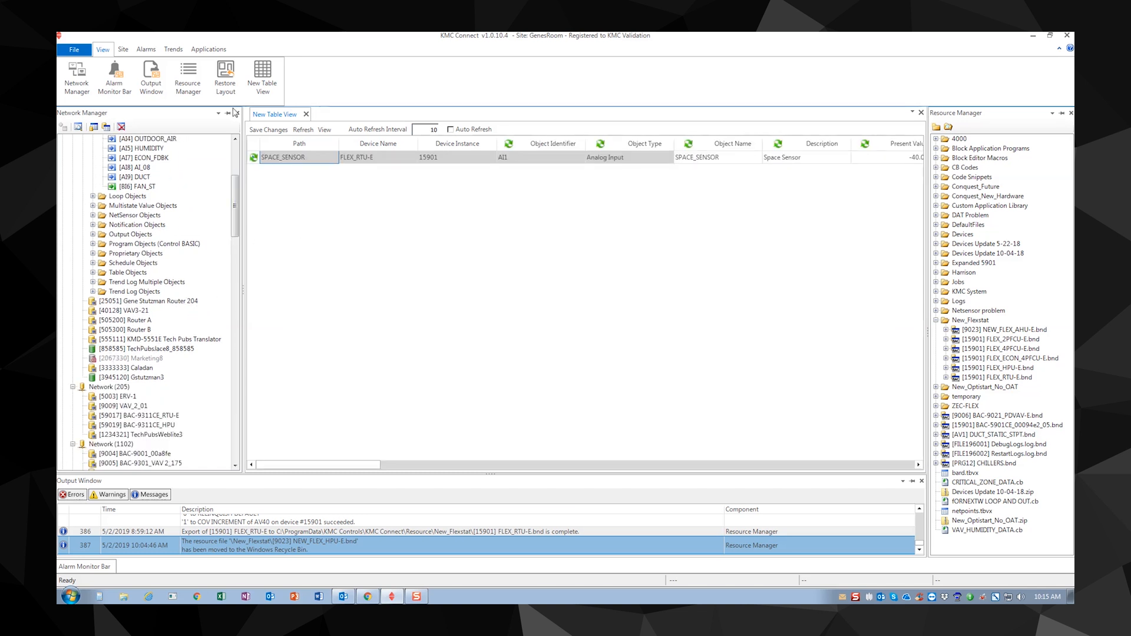
Step: Add input objects from BAC-8005_001396 and BAC-8205_001781 to the new table view
{"action": "scroll", "scroll_direction": "down", "scroll_amount": 3}
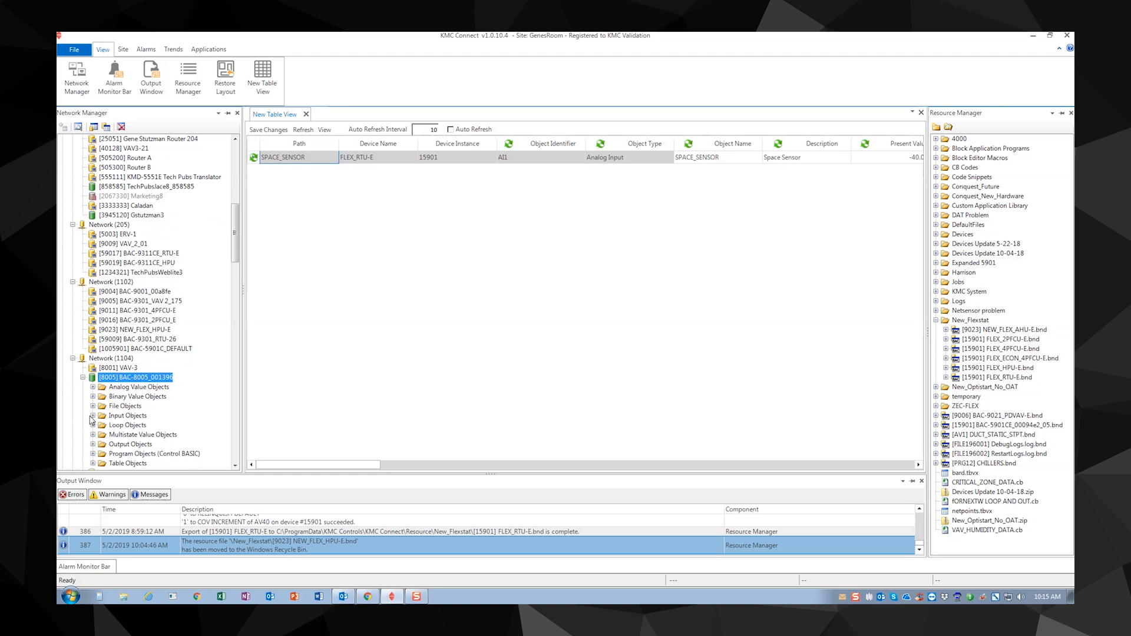
{"action": "left_click", "coordinate": [92, 414]}
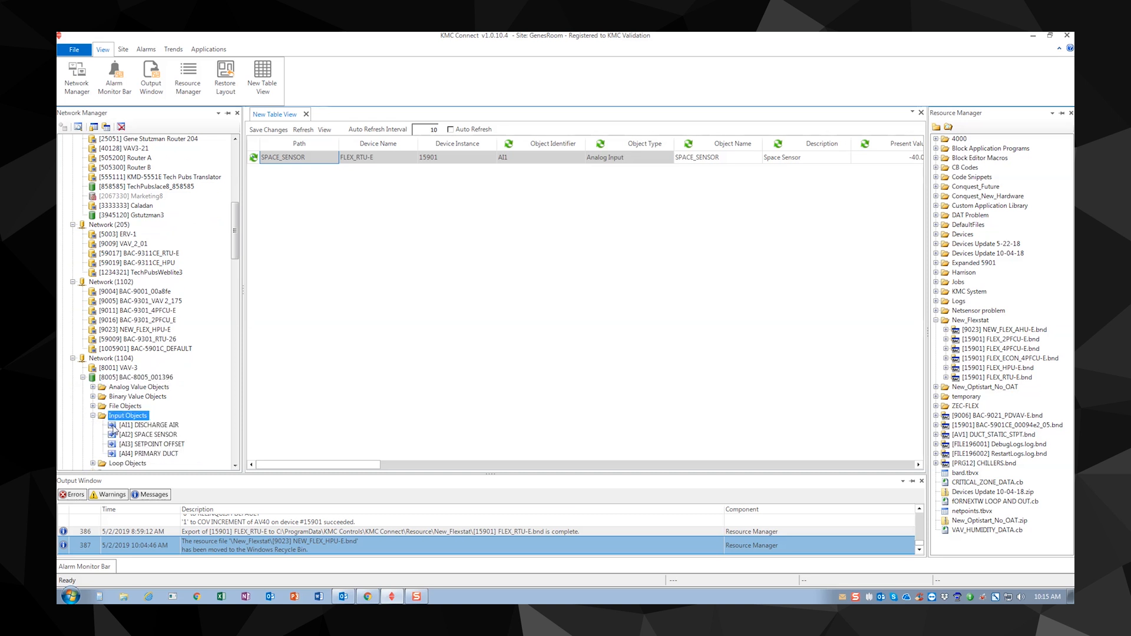
{"action": "left_click", "coordinate": [149, 424]}
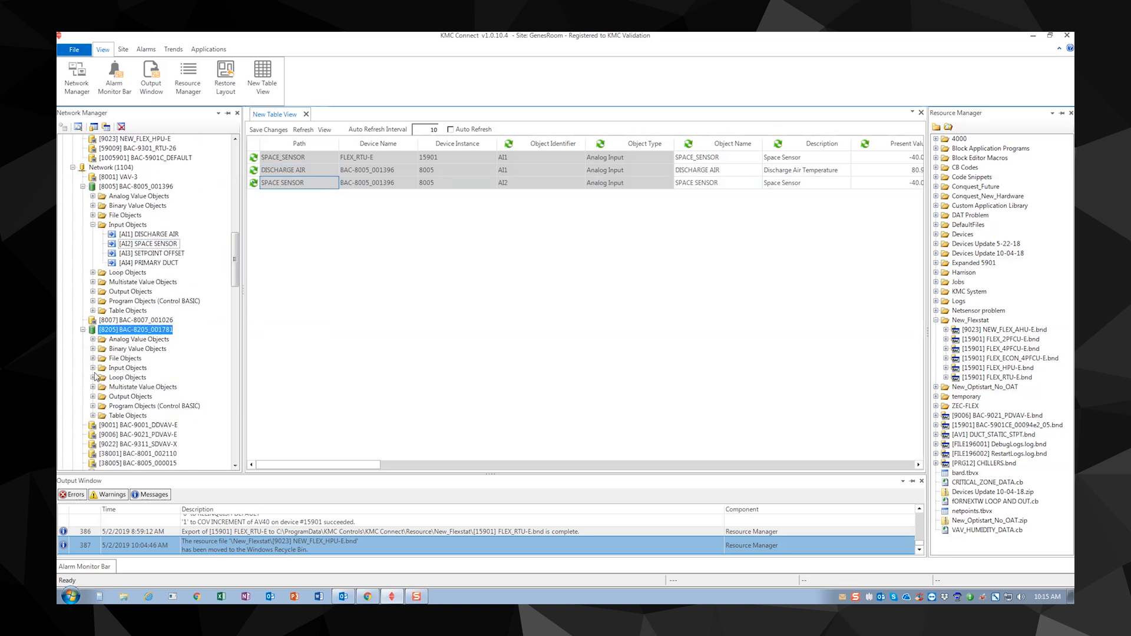
{"action": "left_click", "coordinate": [93, 367]}
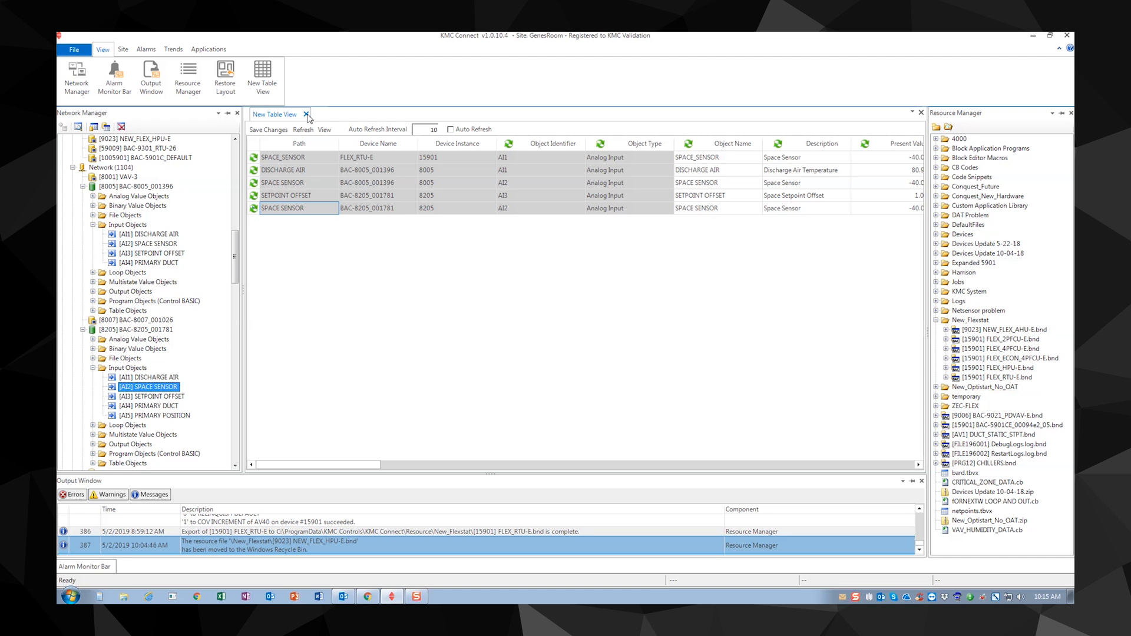
Step: Save the FLEX_RTU-E input objects table with full object paths as a .tbvx view file
{"action": "left_click", "coordinate": [326, 138]}
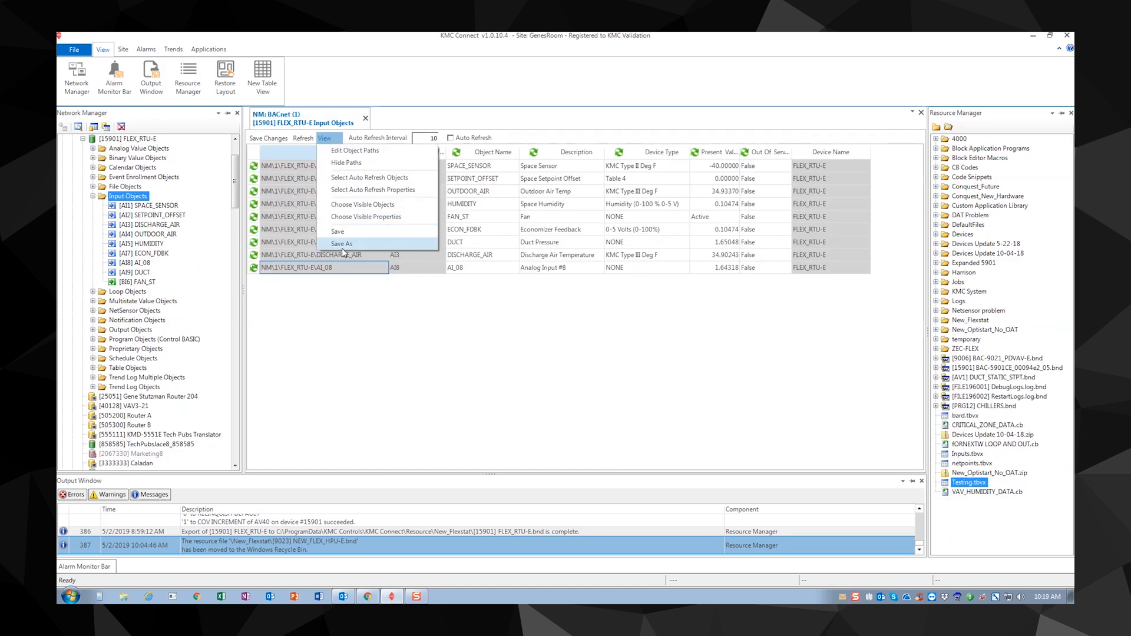
{"action": "left_click", "coordinate": [340, 244]}
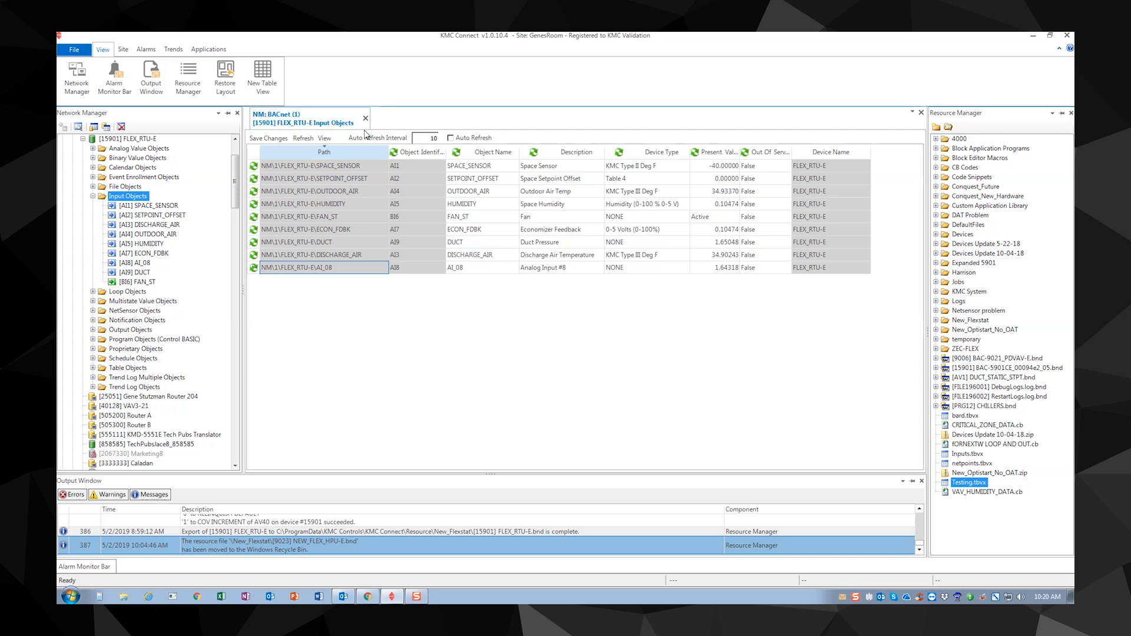
{"action": "left_click", "coordinate": [326, 138]}
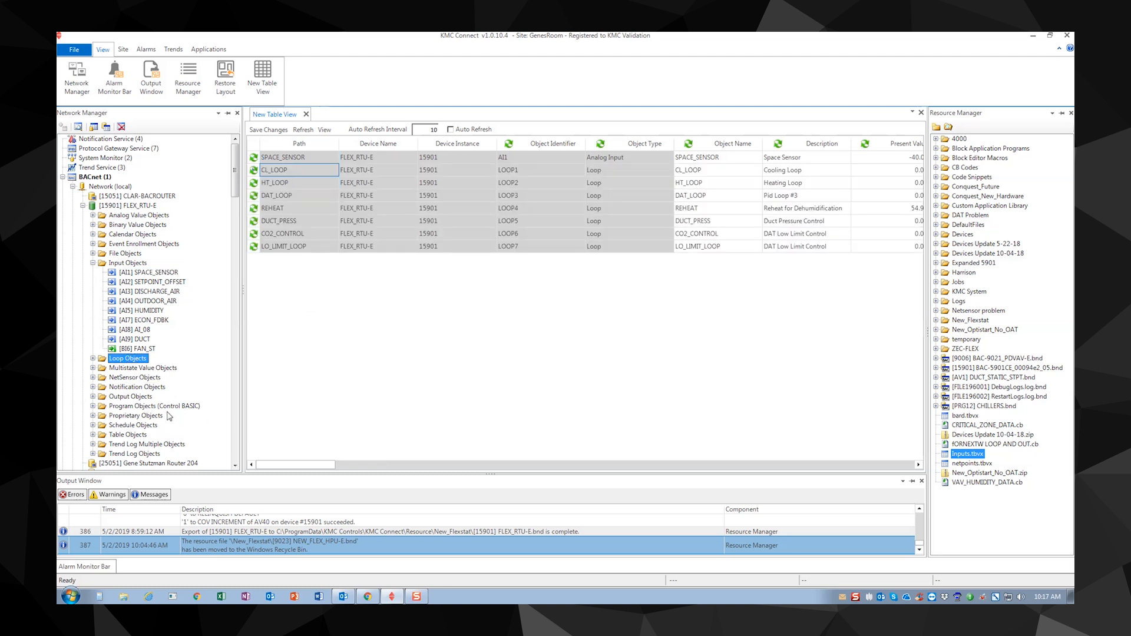
{"action": "mouse_move", "coordinate": [92, 403]}
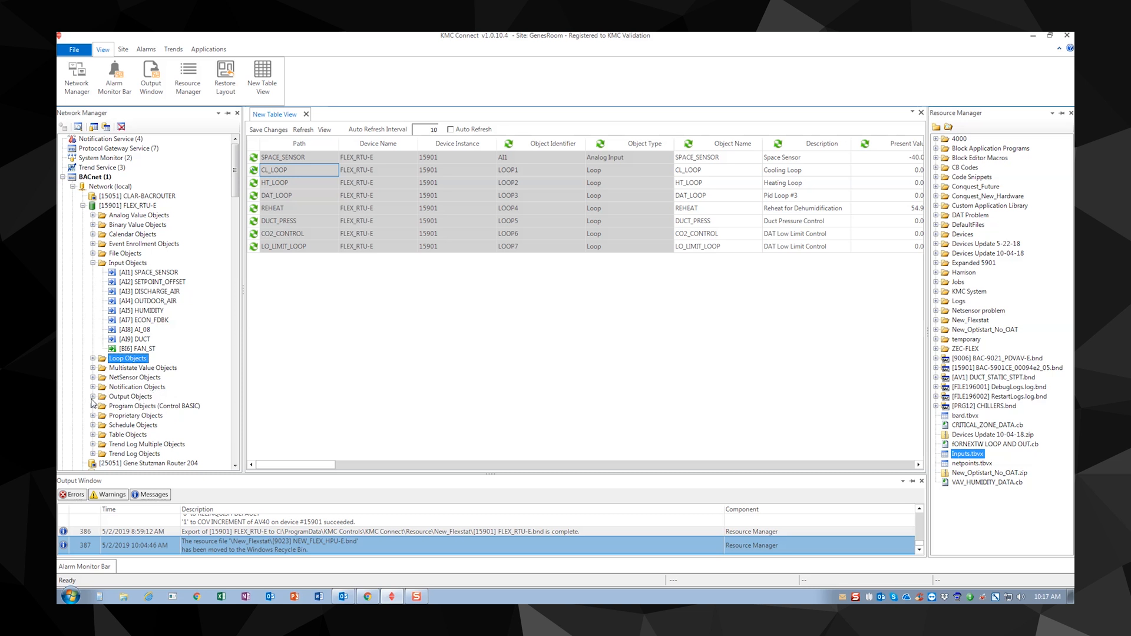
Step: Add HEATING_OUTPUT from FLEX_RTU-E's output objects to the view and save it on closing
{"action": "left_click", "coordinate": [92, 395]}
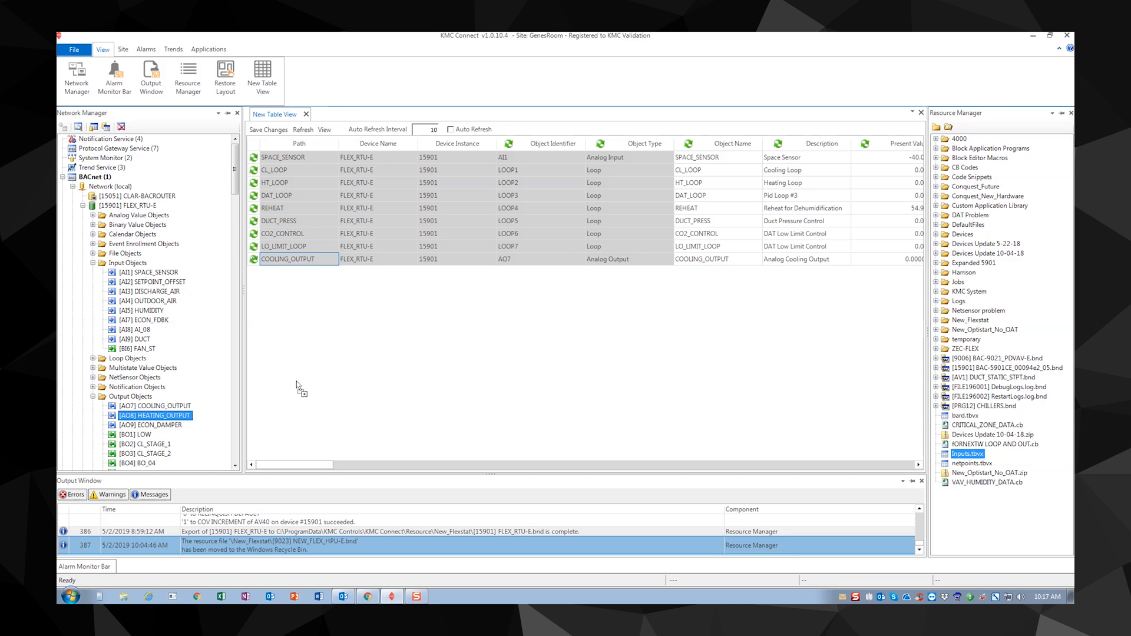
{"action": "left_click_drag", "start_coordinate": [156, 415], "coordinate": [298, 271]}
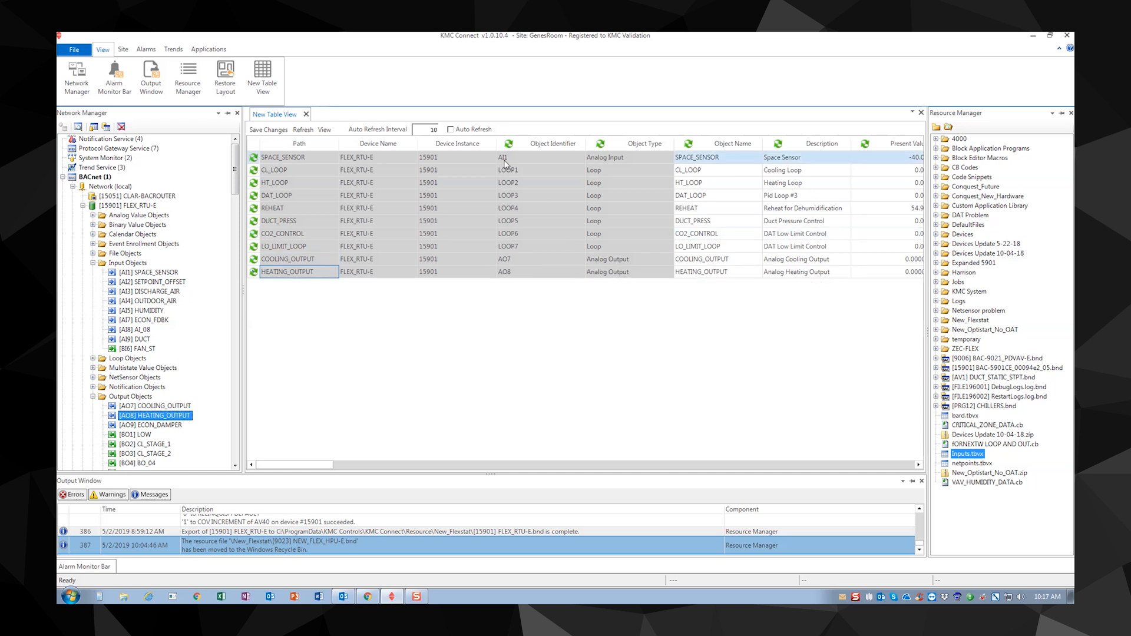
{"action": "mouse_move", "coordinate": [476, 317]}
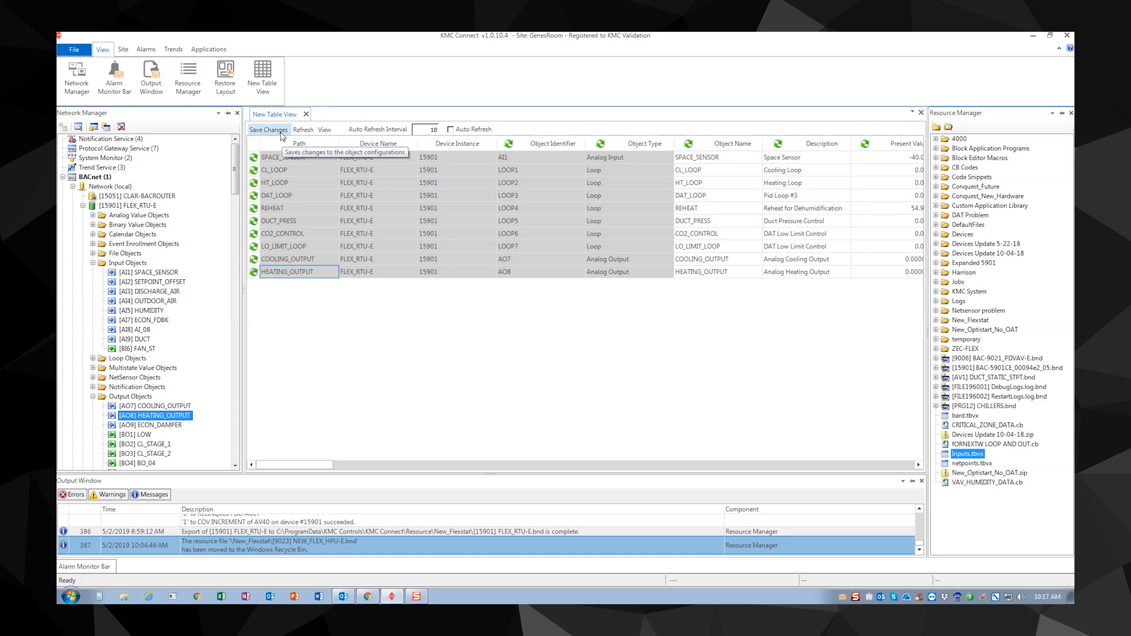
{"action": "left_click", "coordinate": [309, 114]}
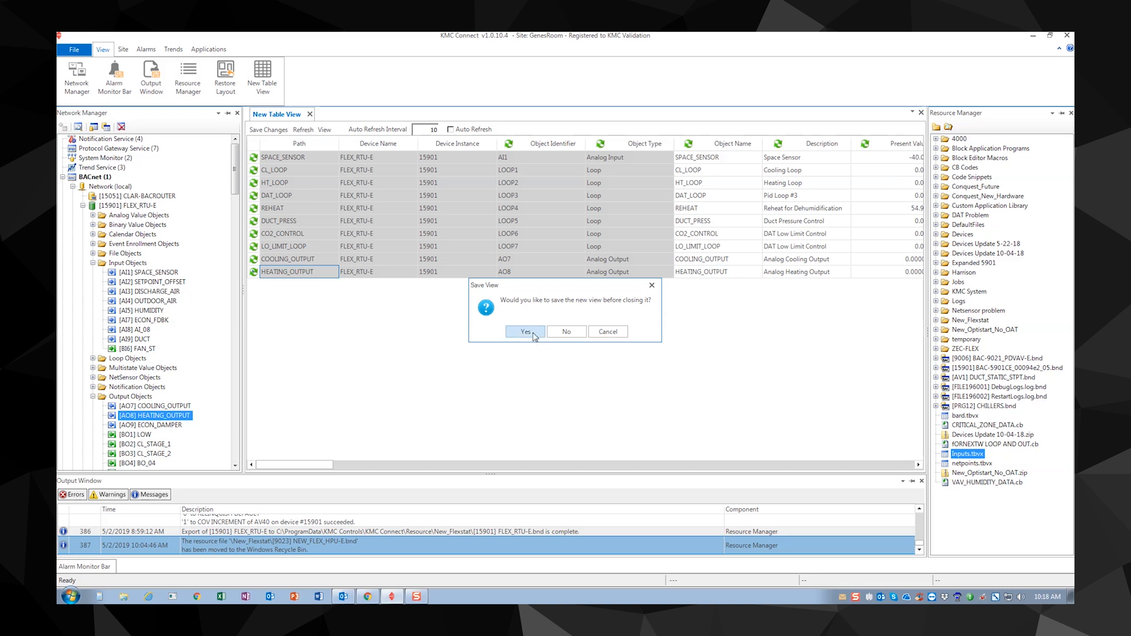
{"action": "left_click", "coordinate": [524, 331]}
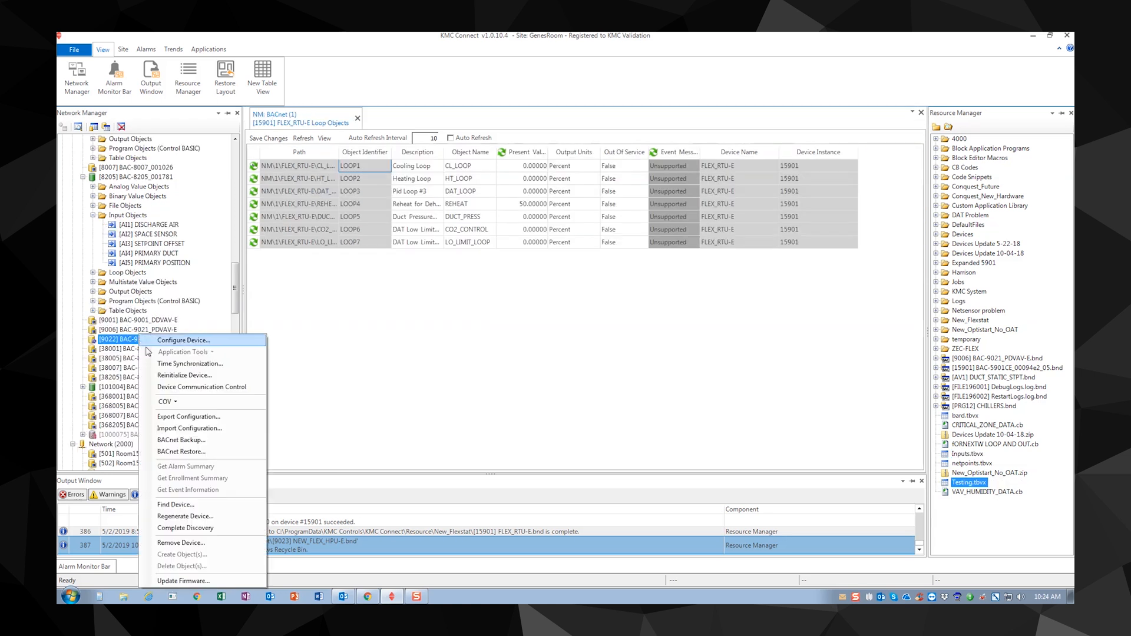
Step: Regenerate device 9022 and complete its discovery so it lists as BAC-9311_SDVAV-X
{"action": "left_click", "coordinate": [185, 517]}
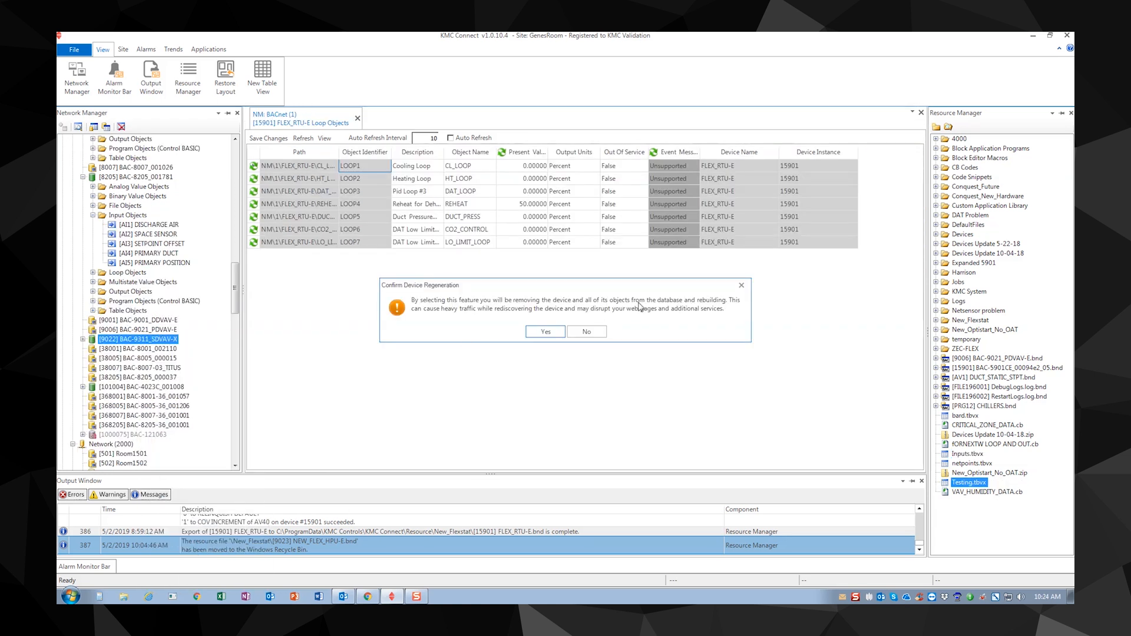
{"action": "left_click", "coordinate": [544, 333]}
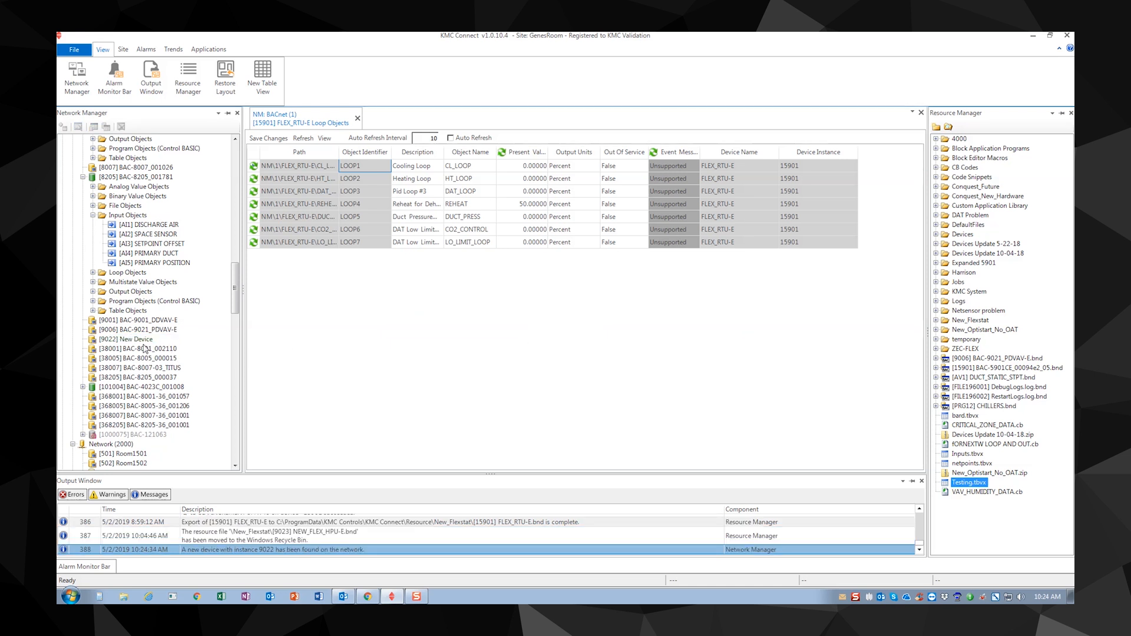
{"action": "right_click", "coordinate": [126, 339]}
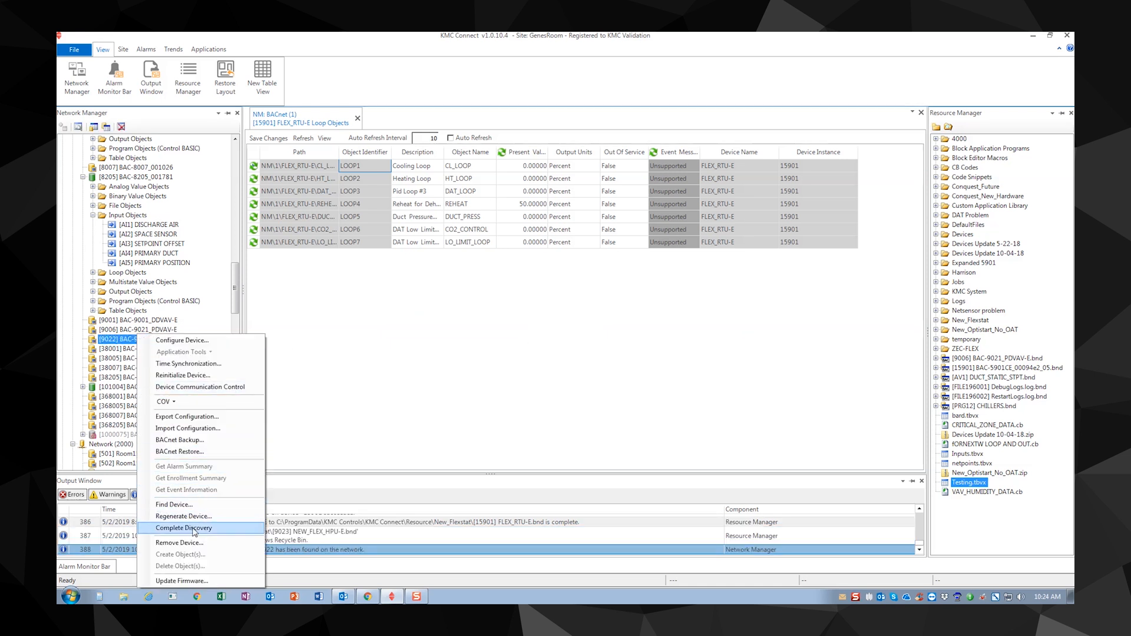
{"action": "left_click", "coordinate": [185, 528]}
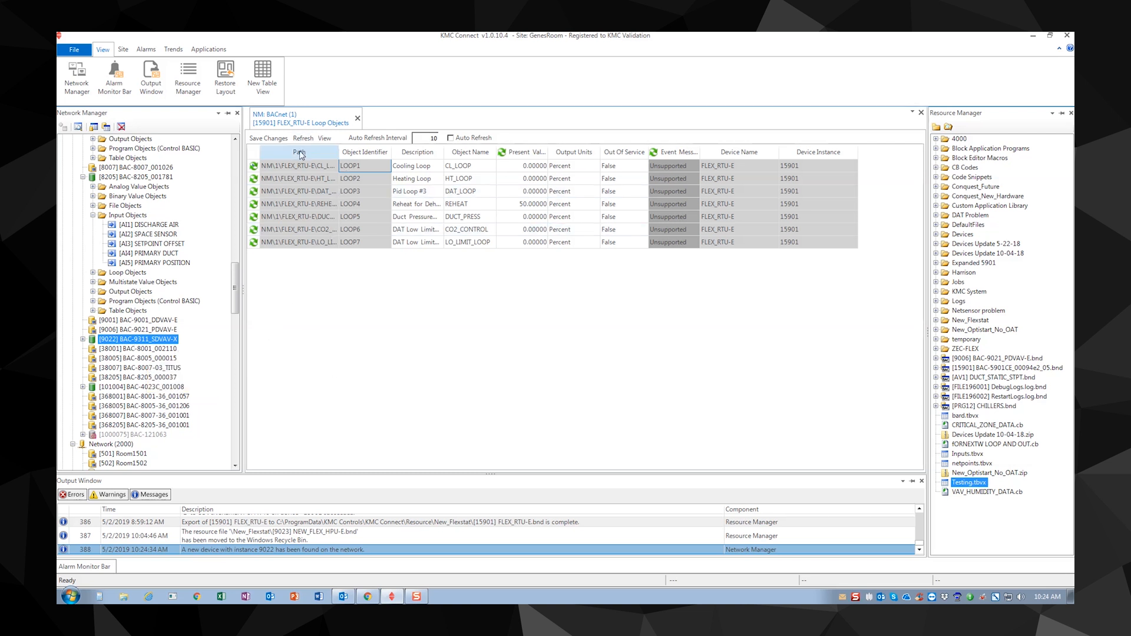
Step: Repoint the view's Loop Objects path from device 15901 to device 9022 and apply it
{"action": "left_click", "coordinate": [298, 152]}
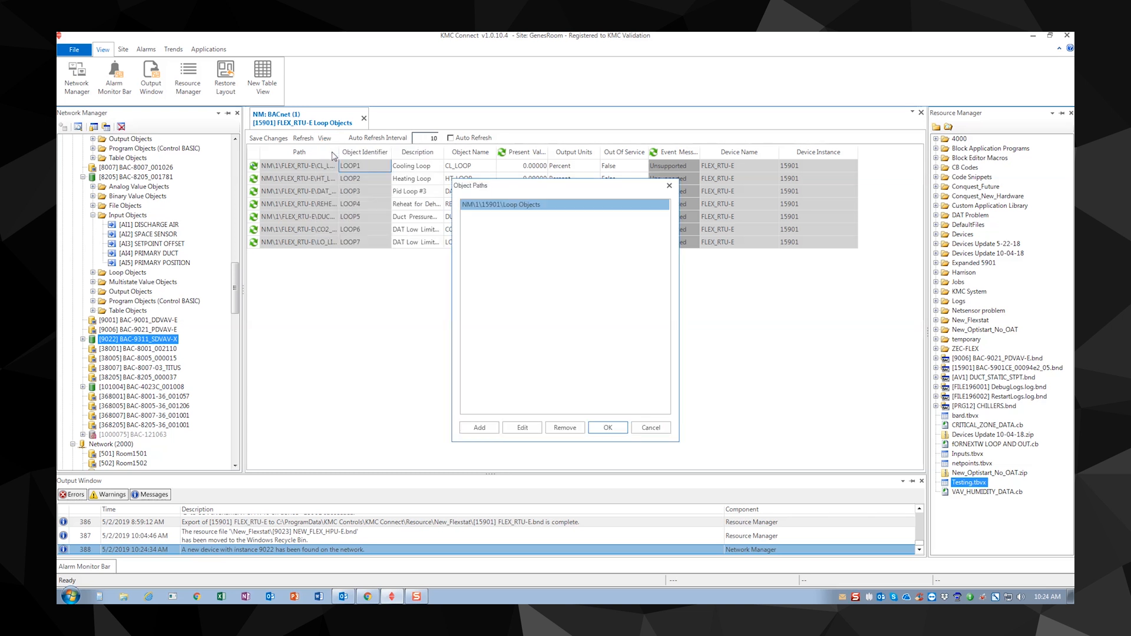
{"action": "left_click", "coordinate": [521, 427]}
{"action": "type", "text": "NM\\1\\9022\\Loop Objects"}
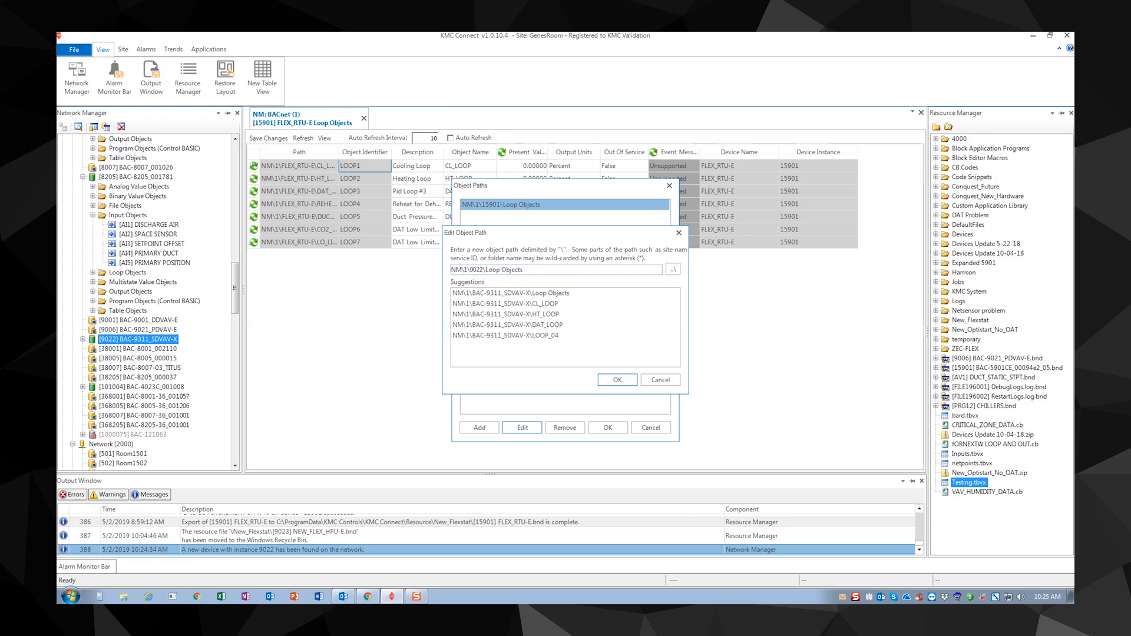
{"action": "left_click", "coordinate": [616, 380]}
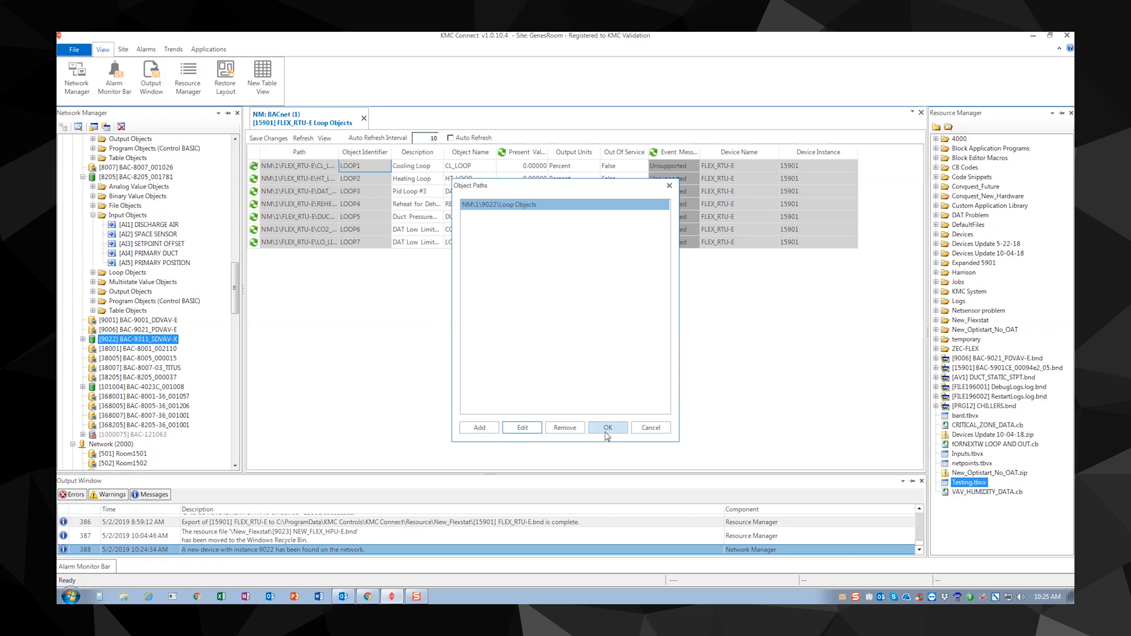
{"action": "left_click", "coordinate": [607, 427]}
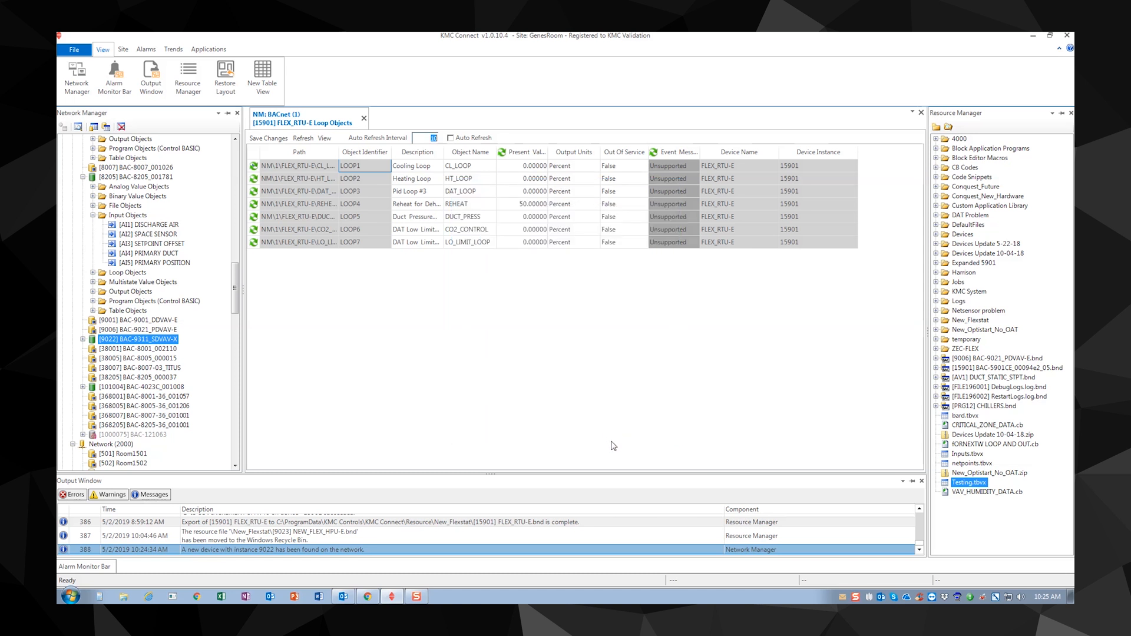